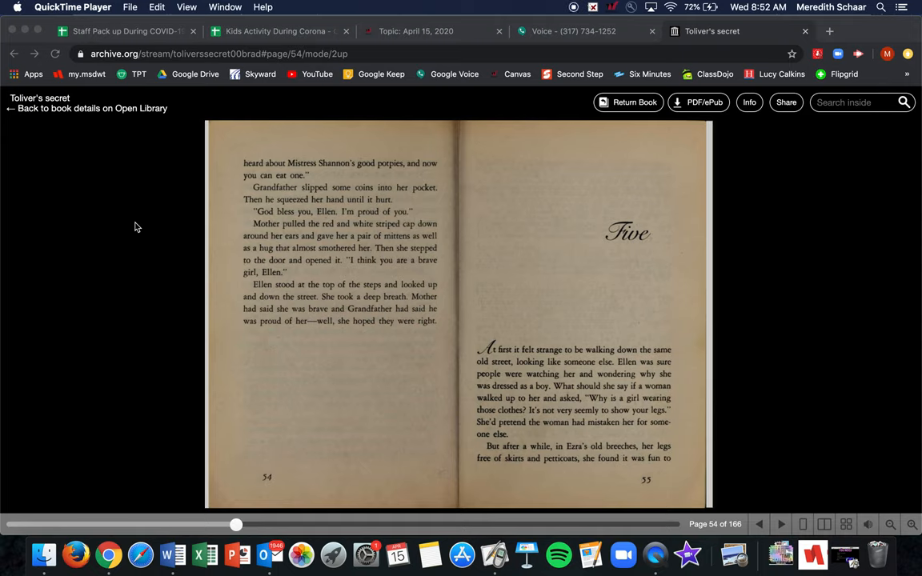
mouse_move(542, 474)
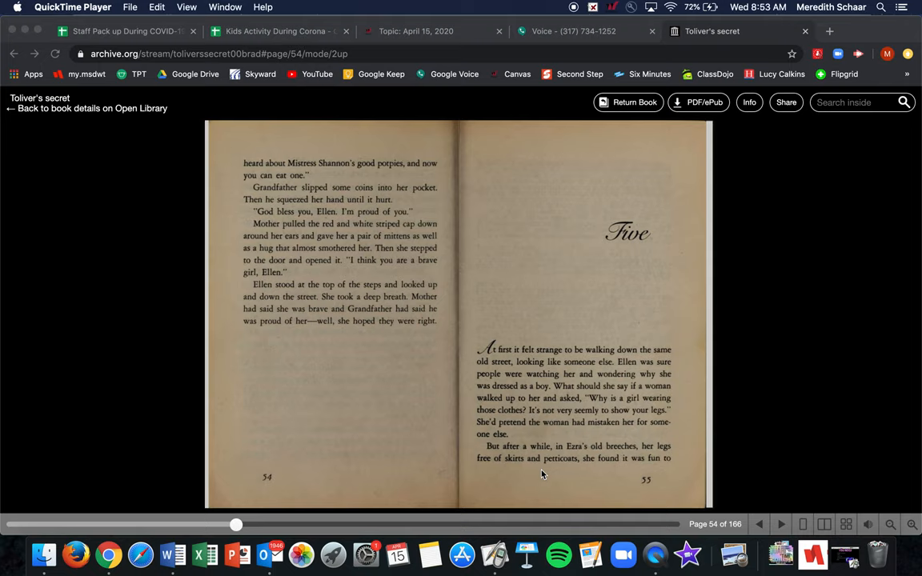
mouse_move(776, 525)
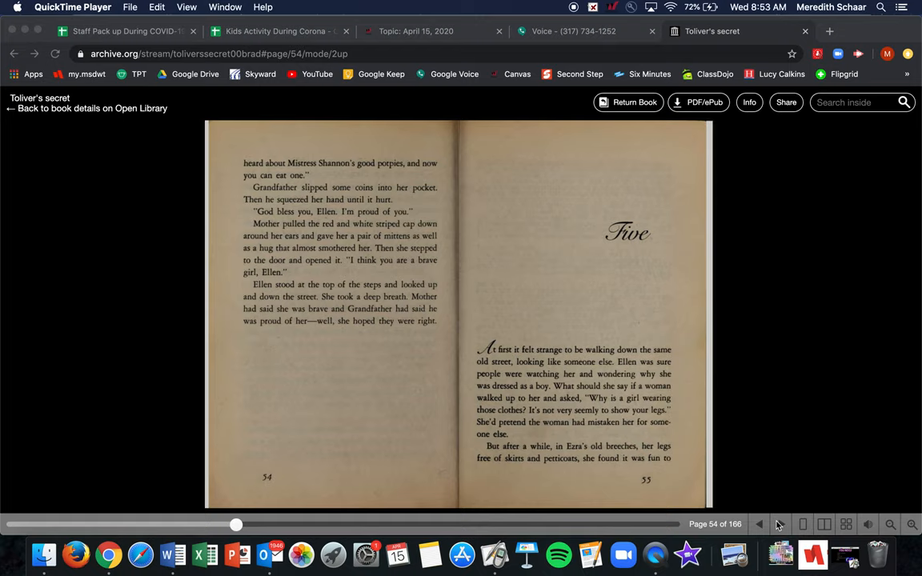
Flip forward one spread to pages 56–57 of Toliver's Secret.
click(779, 525)
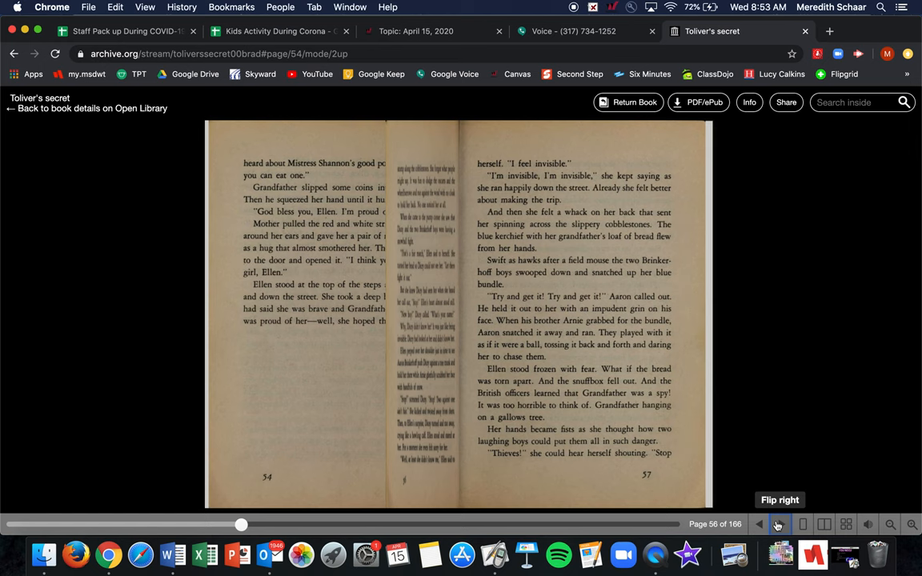
click(777, 524)
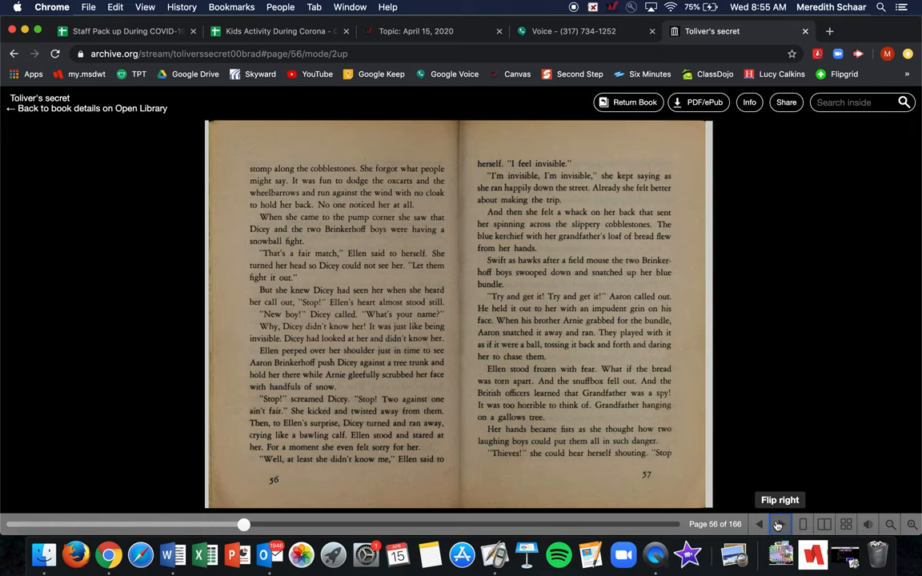
Flip forward through pages 58–59 to the crowd-scene illustration at page 60.
click(777, 525)
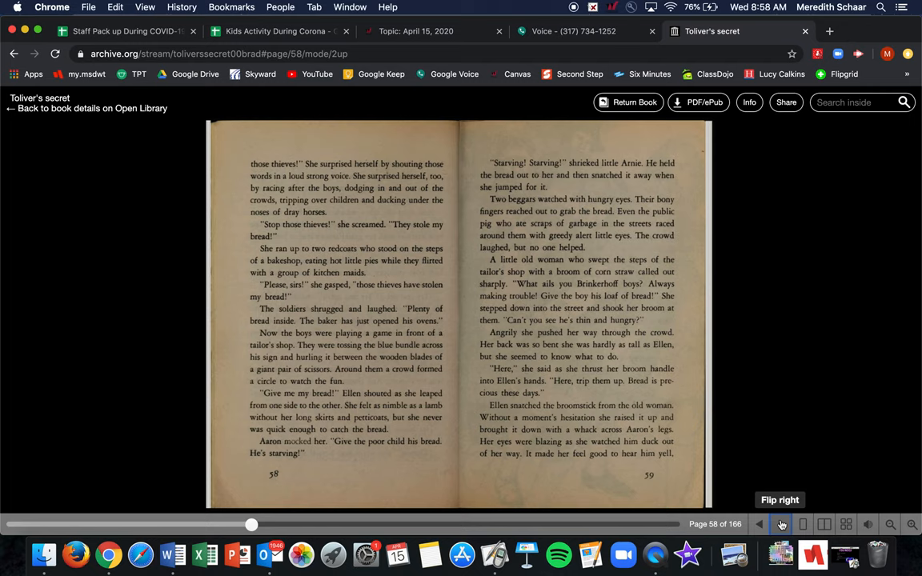
click(781, 524)
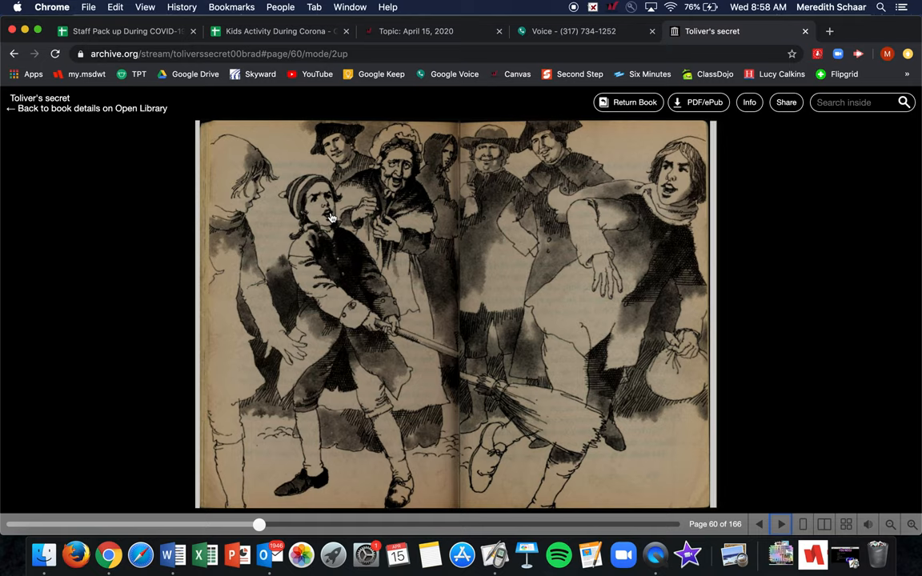
mouse_move(778, 525)
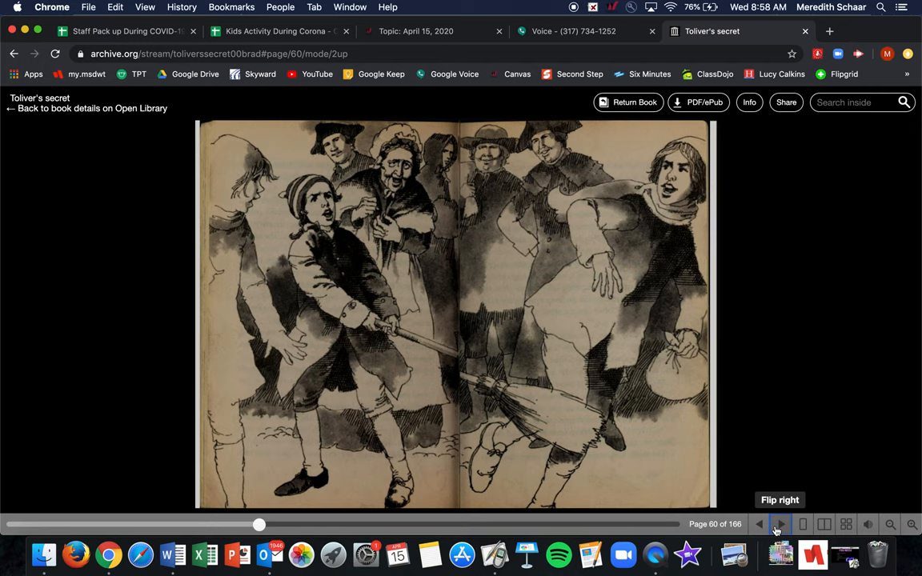
Flip past the illustration to the text spread on pages 62–63.
click(780, 525)
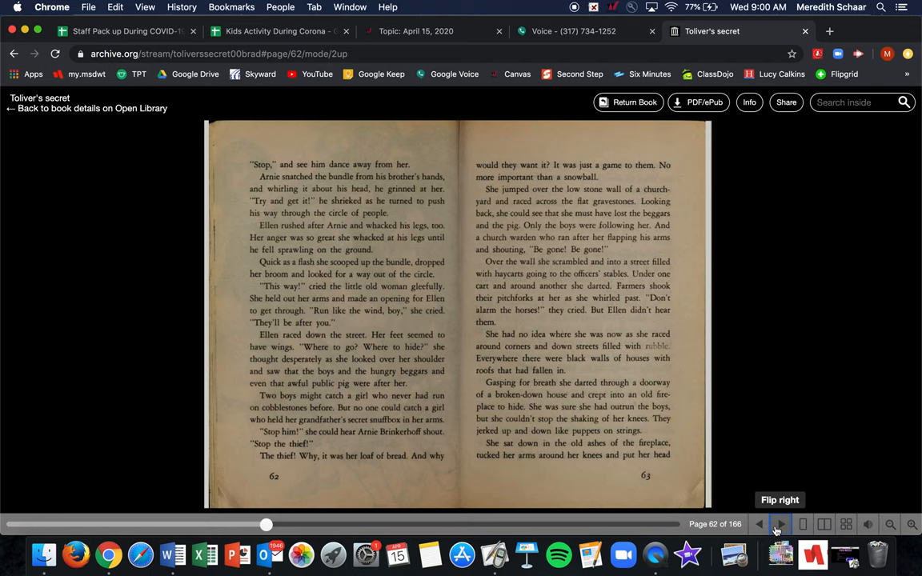
Flip through pages 64–65 to pages 66–67, where chapter Six begins.
click(780, 525)
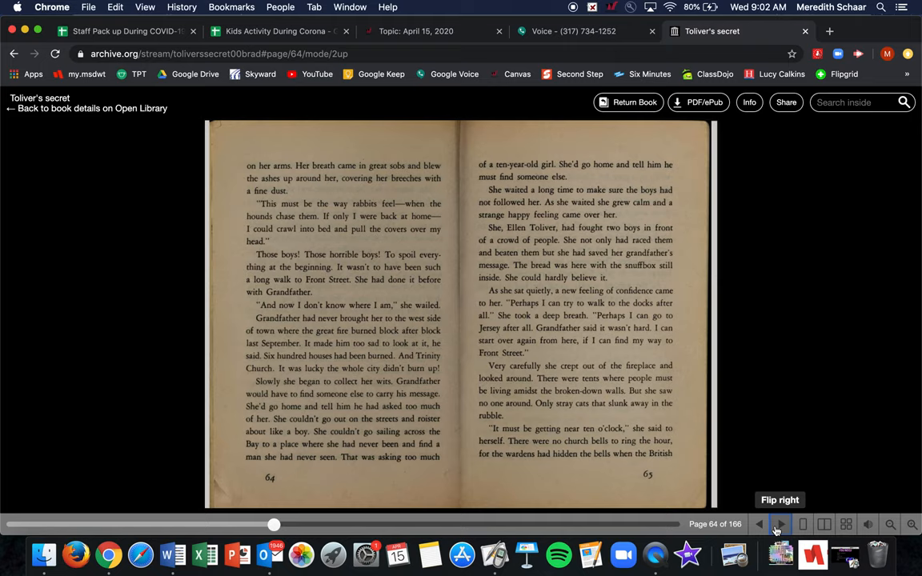
click(779, 525)
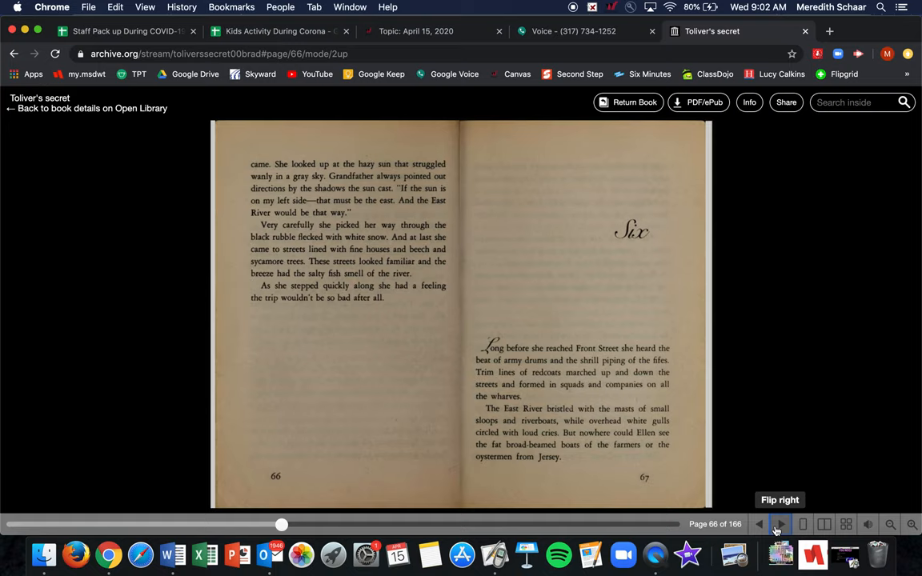